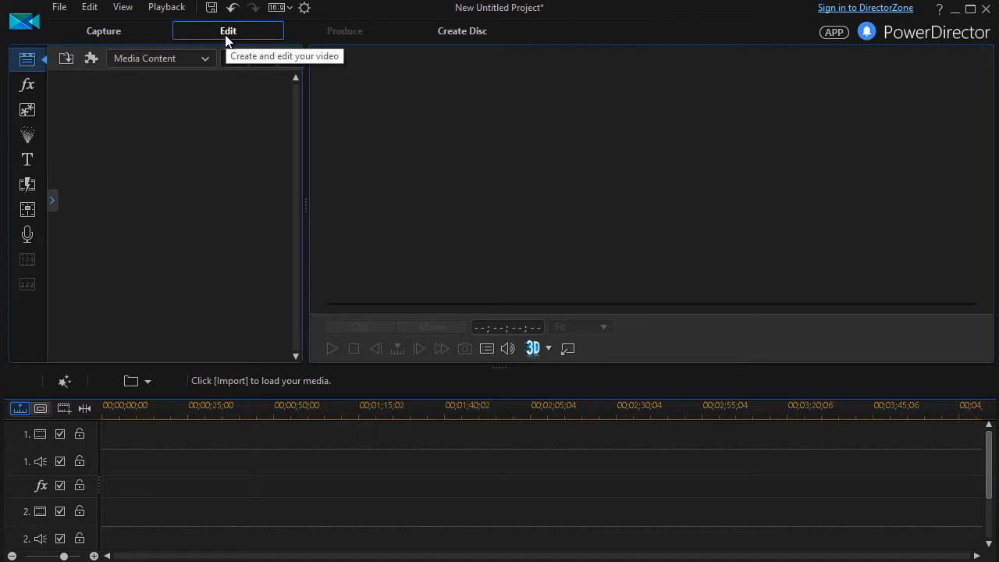
pyautogui.moveTo(103, 30)
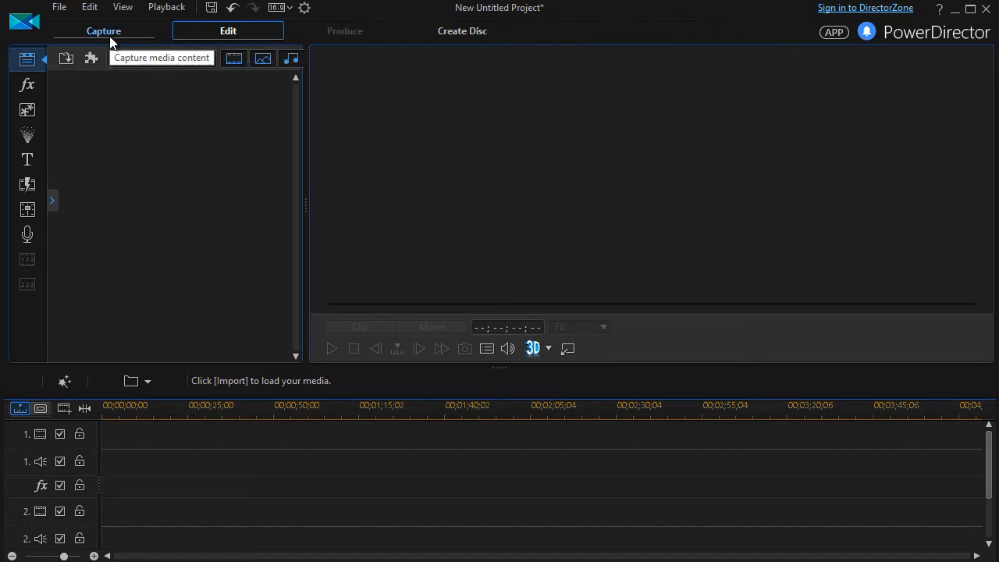
# Switch to Capture and browse the loaded DVD's titles, expanding Titles 5 and 6 to see chapters.
pyautogui.click(103, 30)
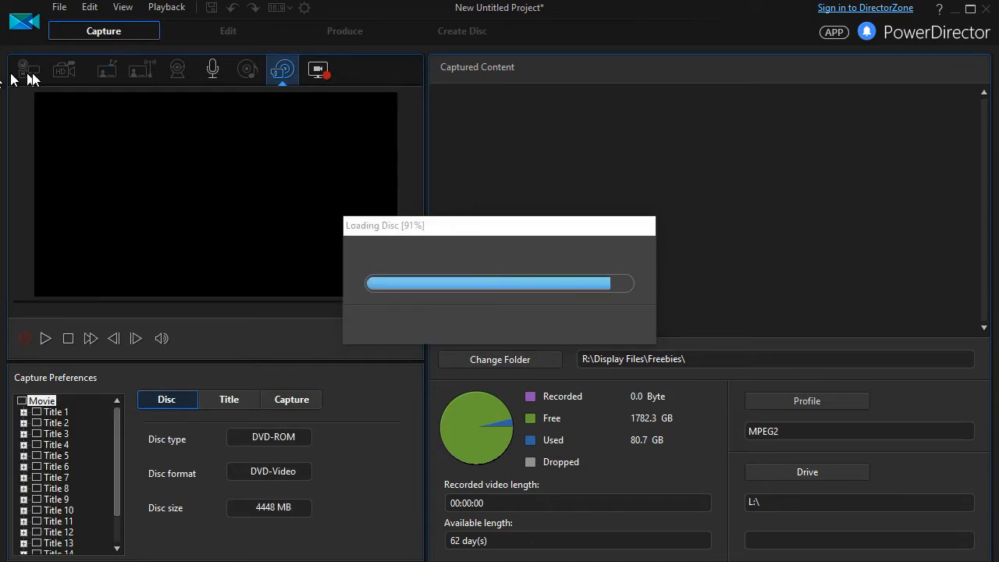
pyautogui.moveTo(180, 78)
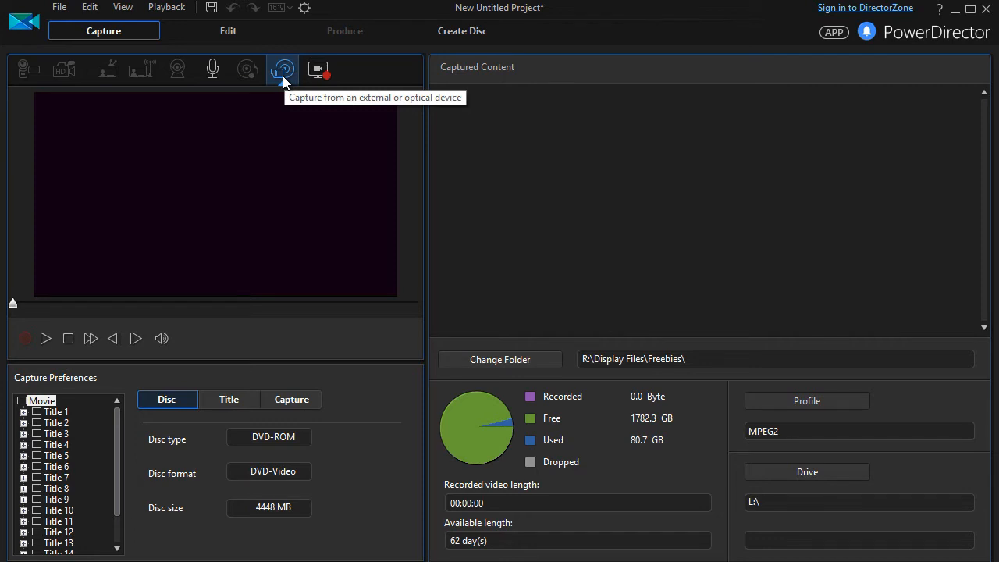
pyautogui.moveTo(283, 82)
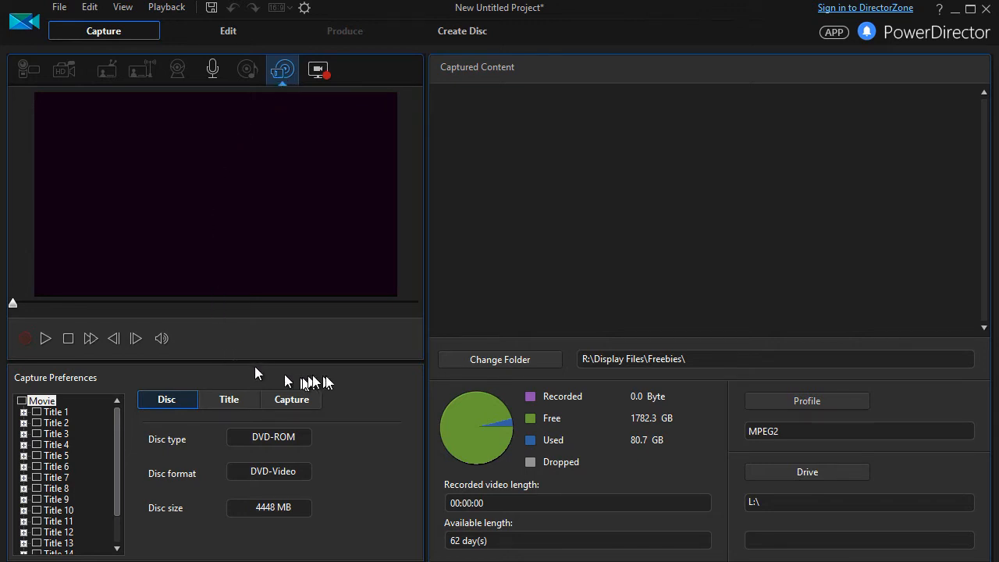
pyautogui.moveTo(15, 445)
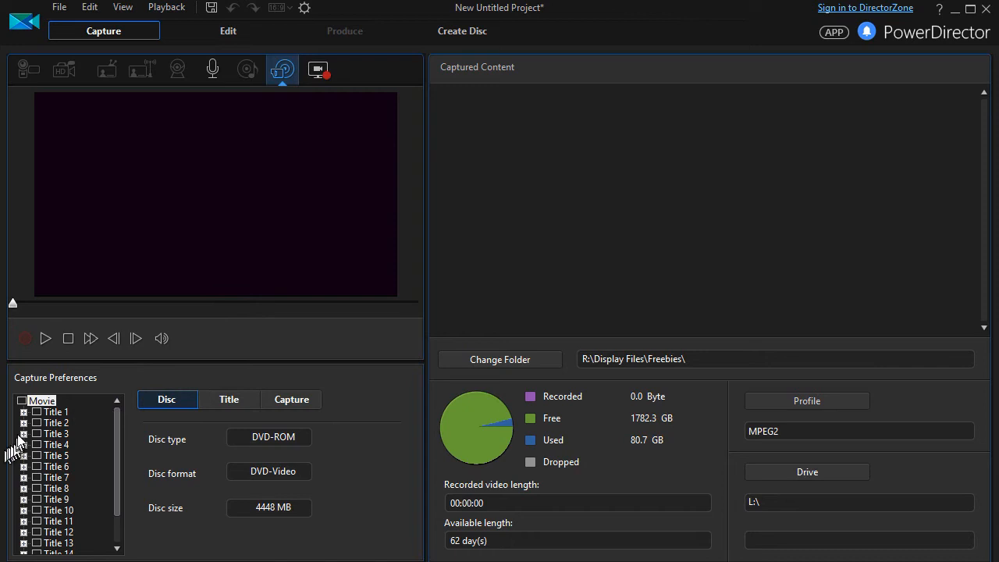
pyautogui.moveTo(107, 461)
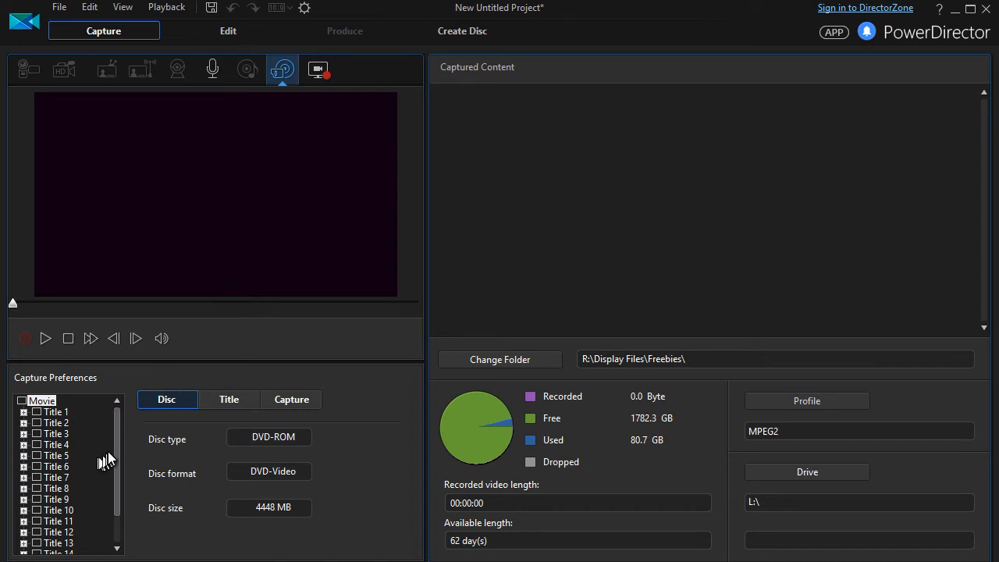
pyautogui.scroll(-3)
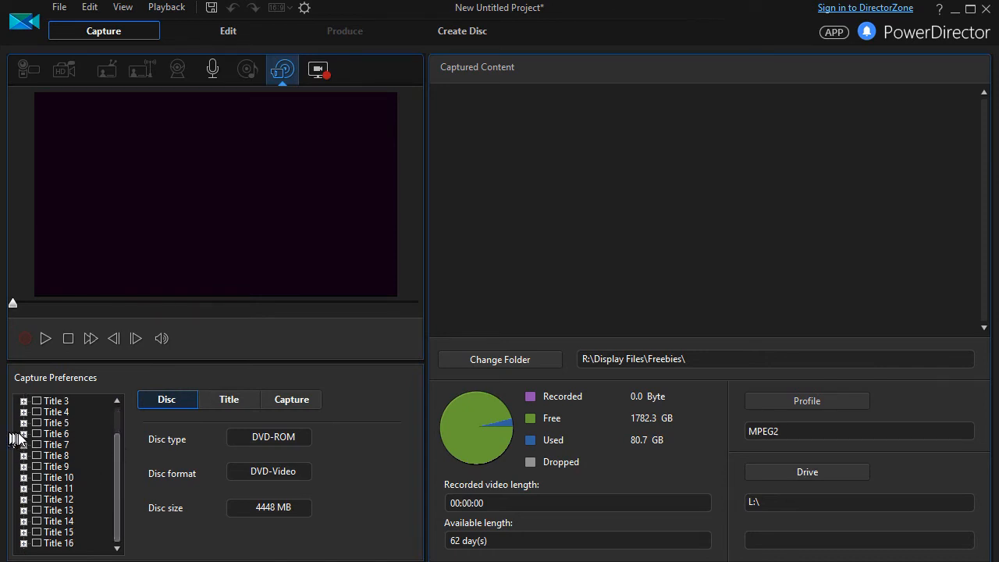
pyautogui.click(23, 433)
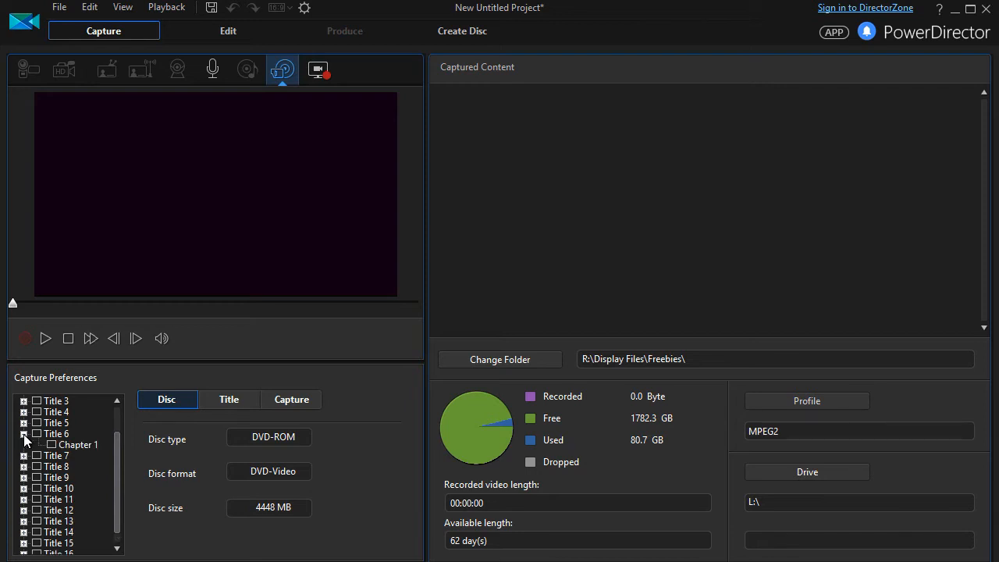
pyautogui.click(24, 422)
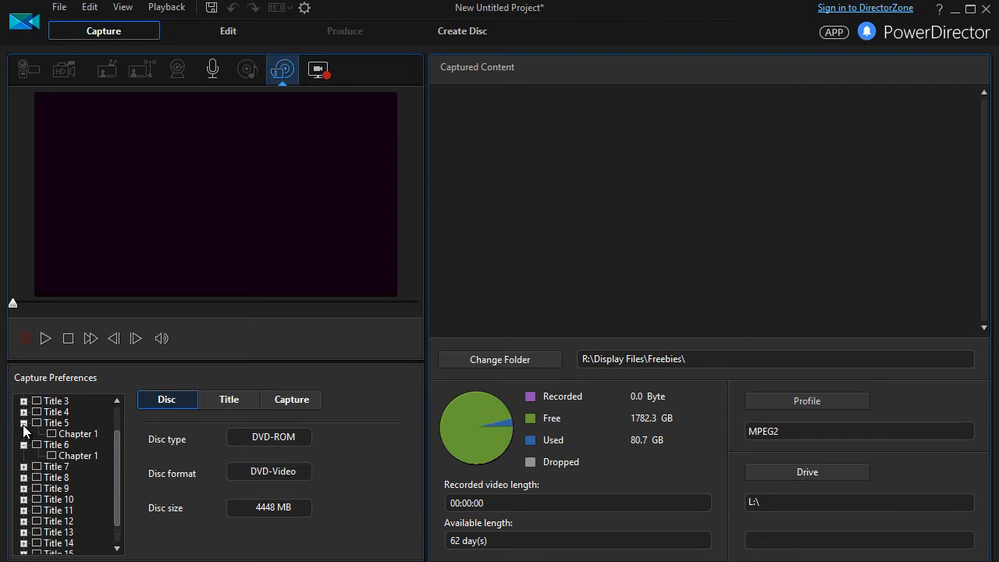
pyautogui.click(24, 433)
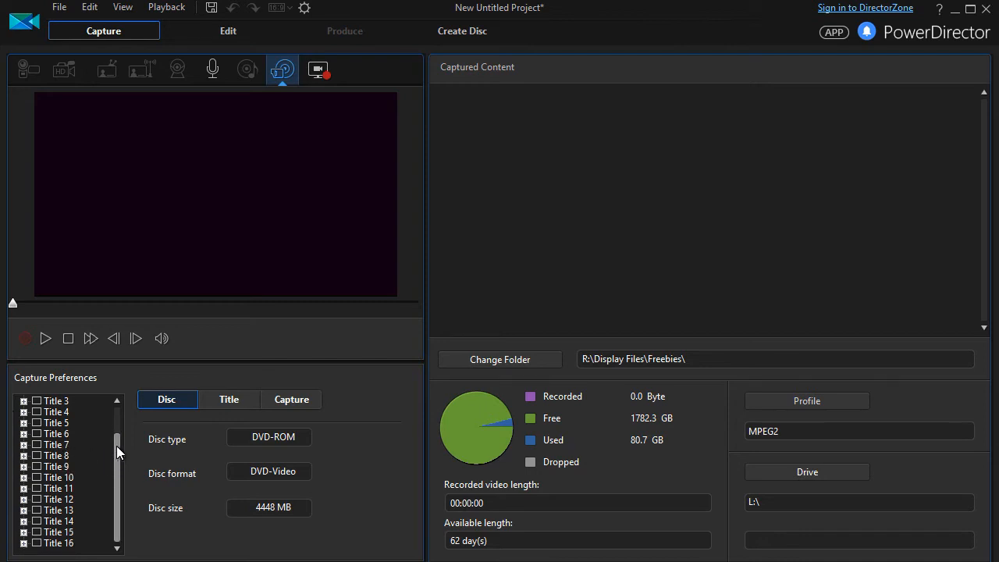
pyautogui.scroll(3)
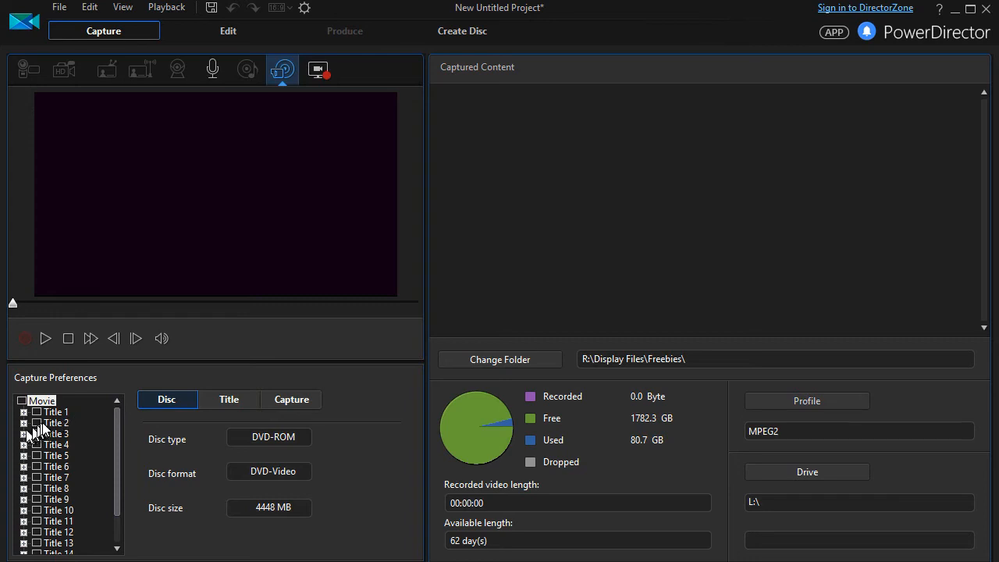
# Tick Title 2 and record it, capturing about 2 minutes 37 seconds (54 MB).
pyautogui.click(25, 337)
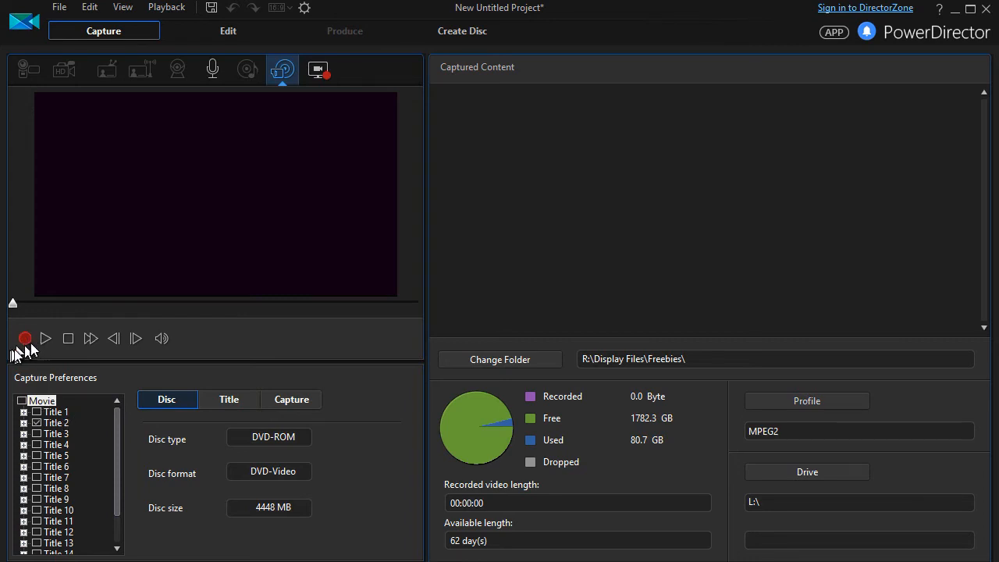
pyautogui.moveTo(25, 338)
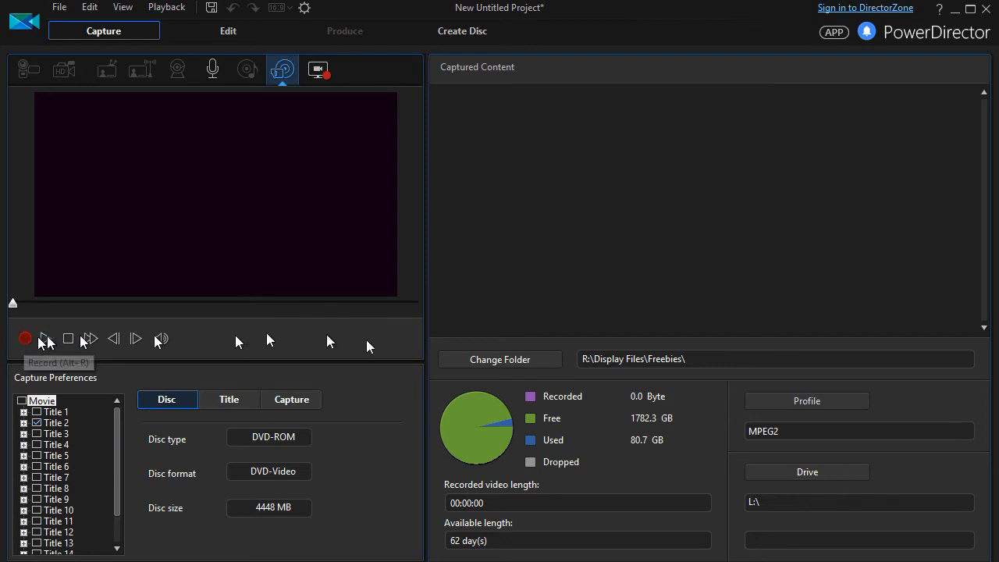
pyautogui.moveTo(698, 361)
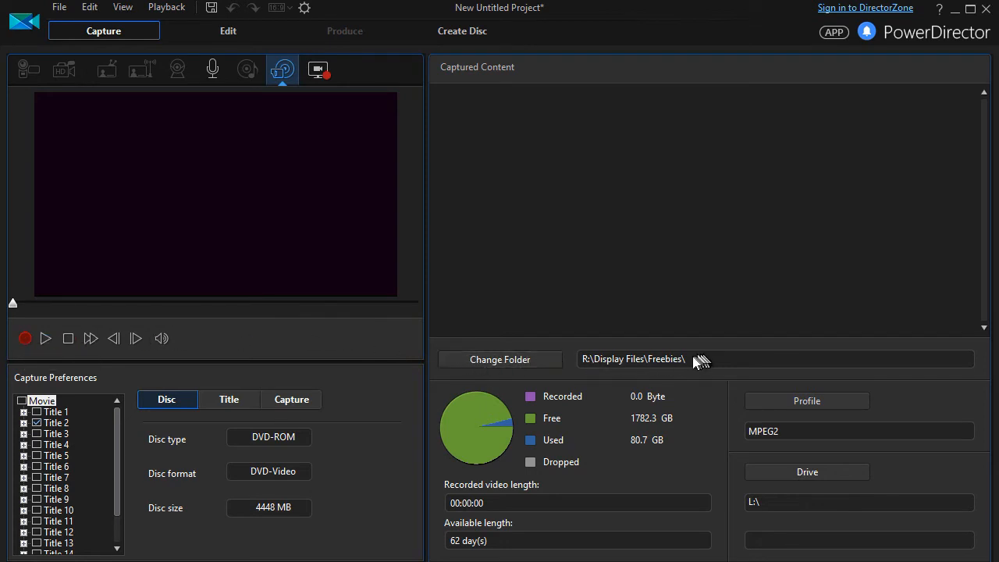
pyautogui.moveTo(697, 361)
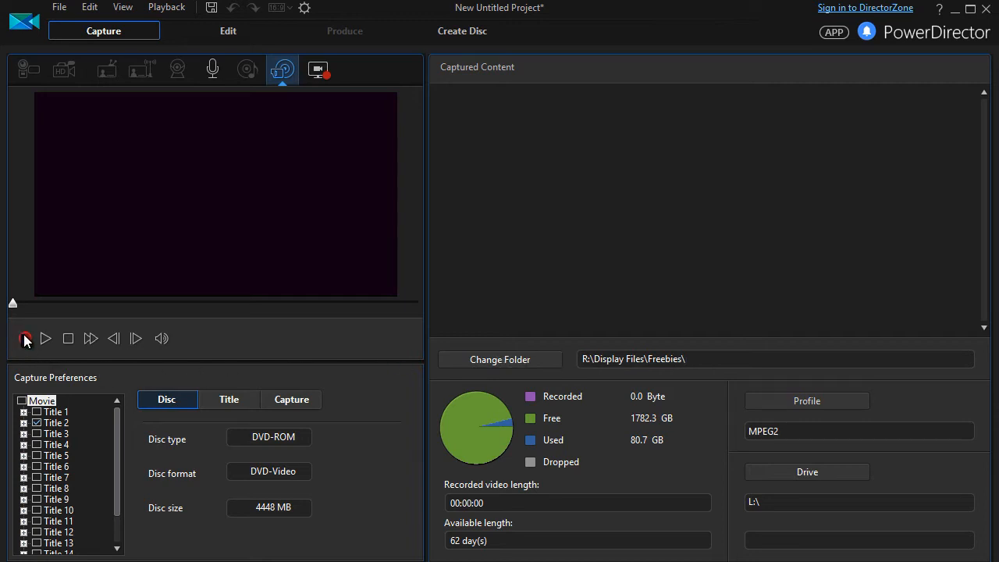
pyautogui.click(24, 338)
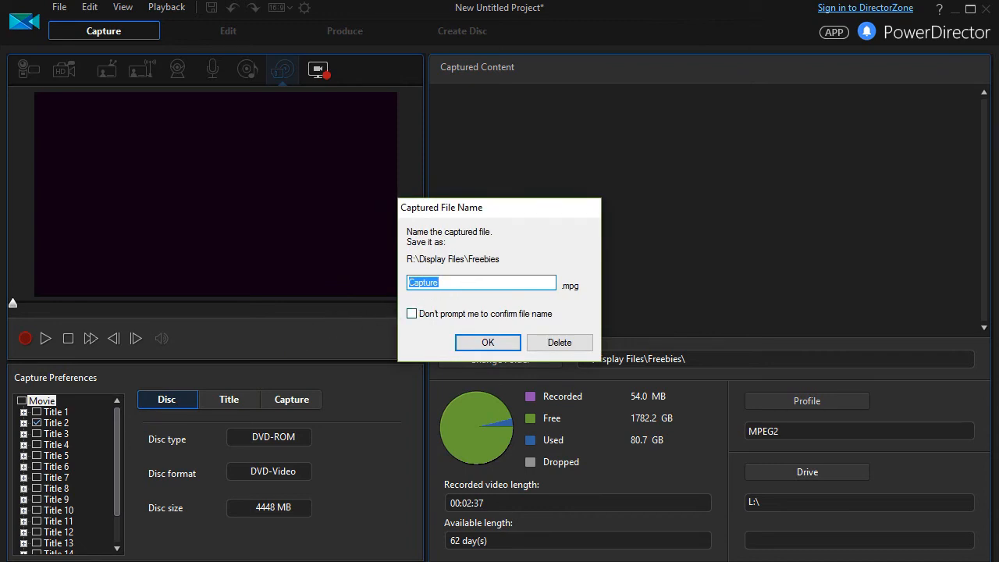
# Name the captured file Test2 and confirm.
pyautogui.write('Te')
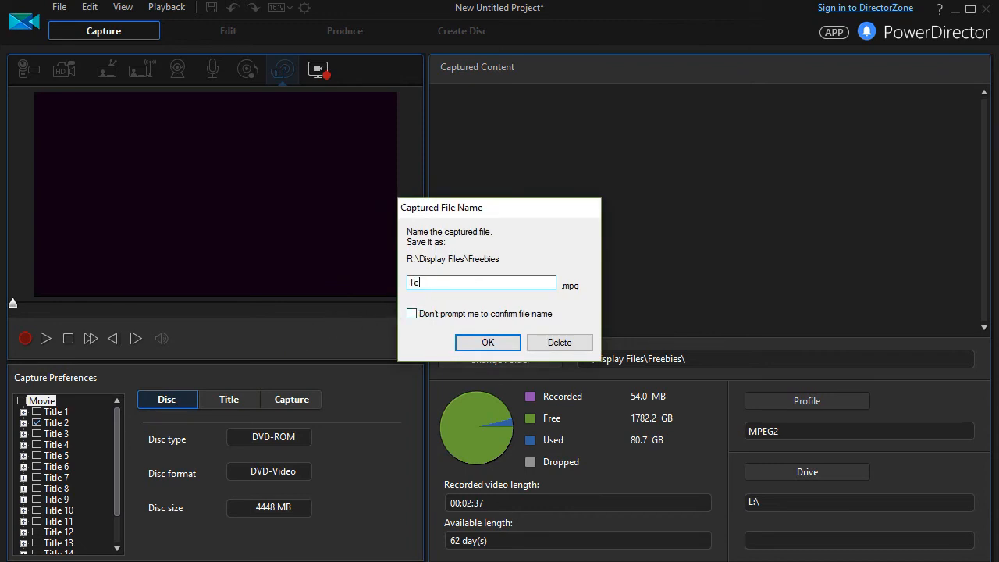
pyautogui.write('st2')
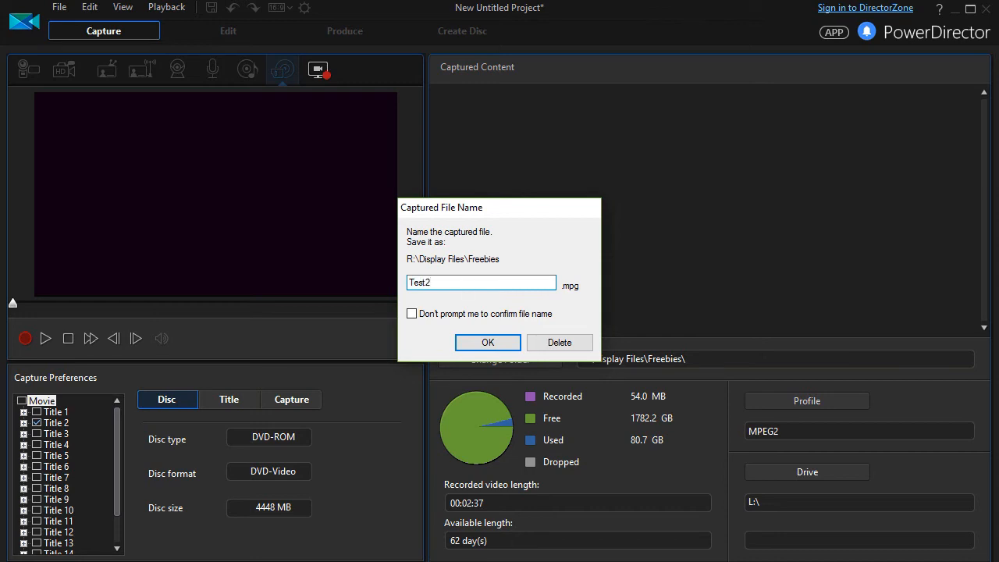
pyautogui.moveTo(487, 343)
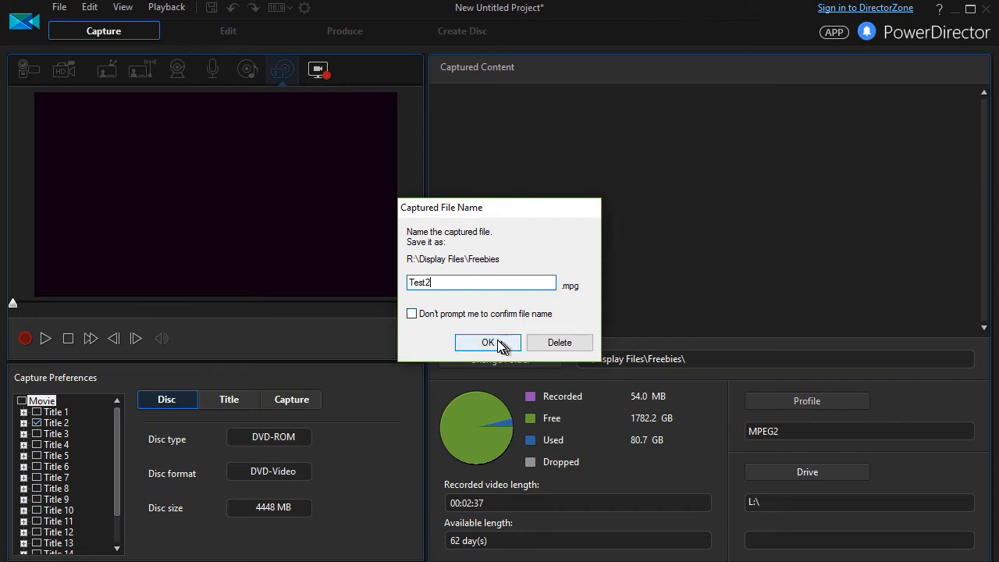
pyautogui.click(487, 341)
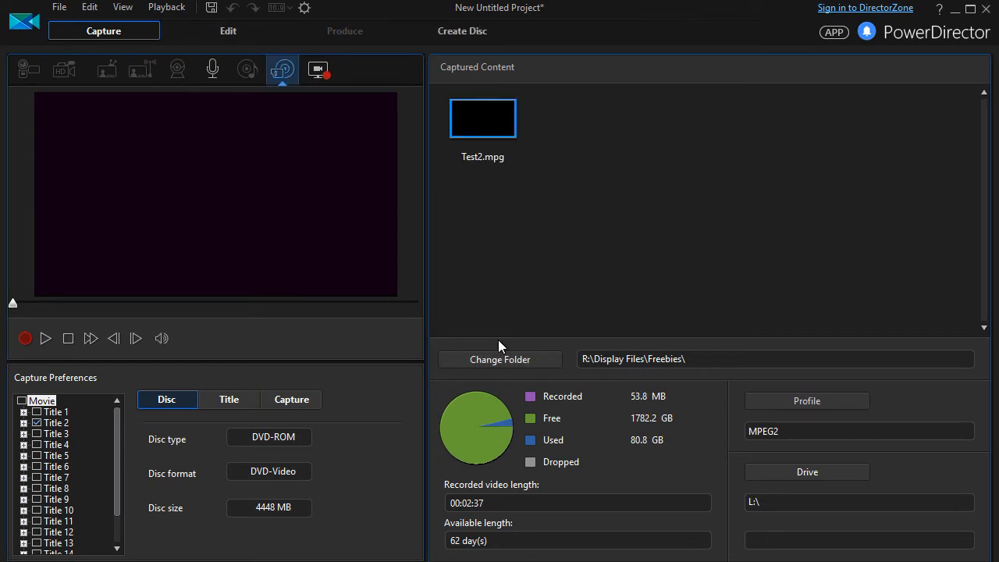
pyautogui.moveTo(382, 227)
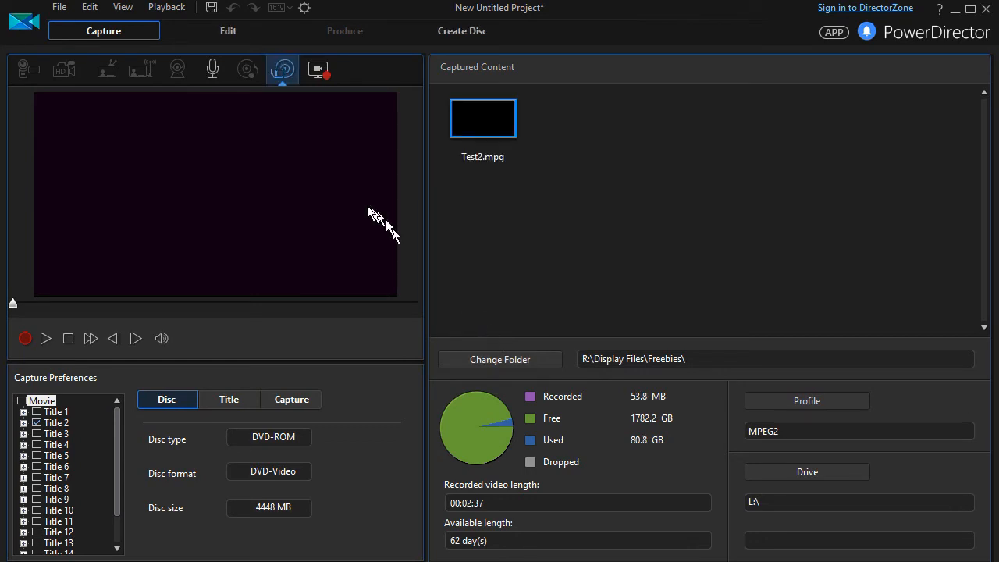
pyautogui.moveTo(227, 31)
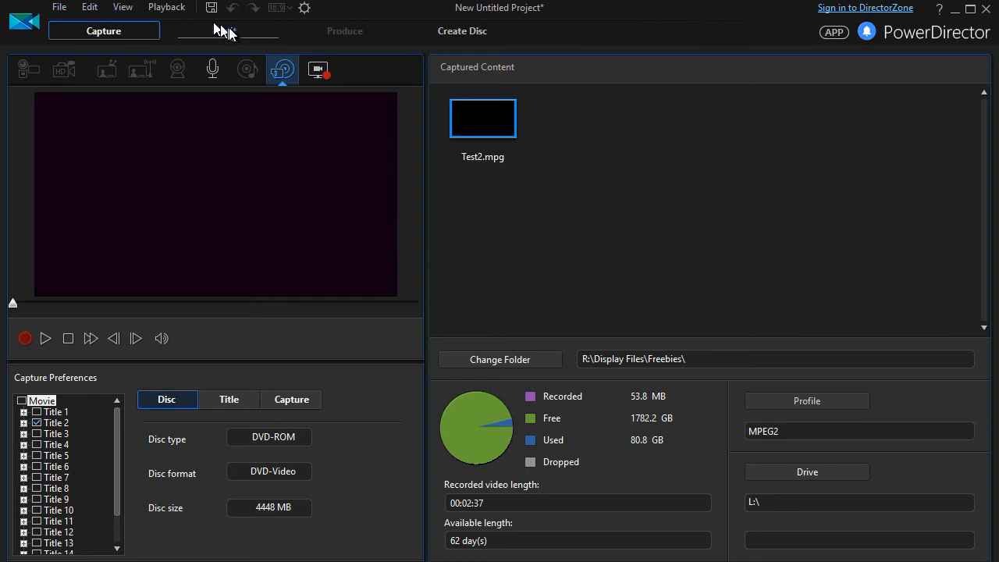
pyautogui.moveTo(228, 30)
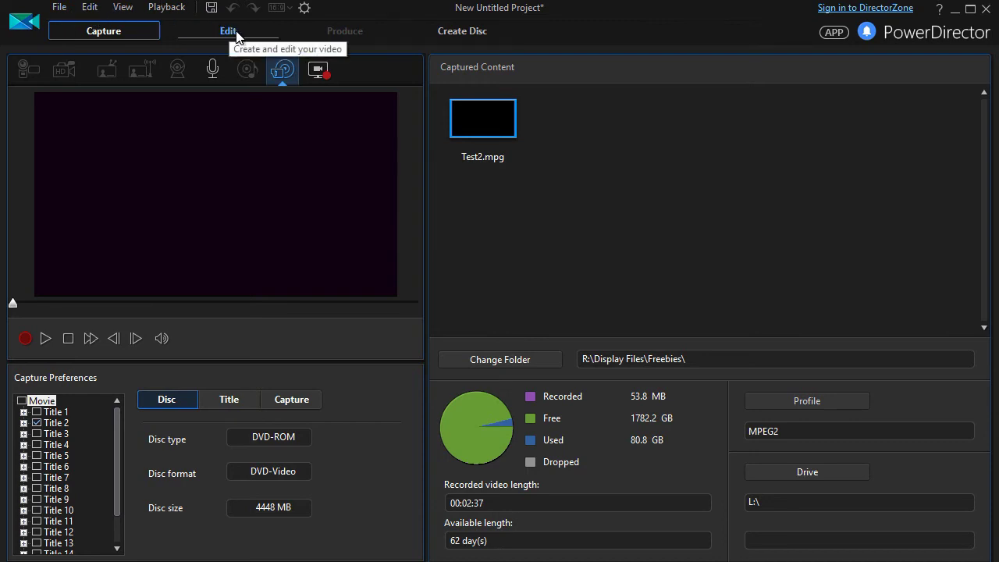
# Switch to the Edit workspace showing Test2.mpg in the Media Room and on track 1.
pyautogui.click(227, 31)
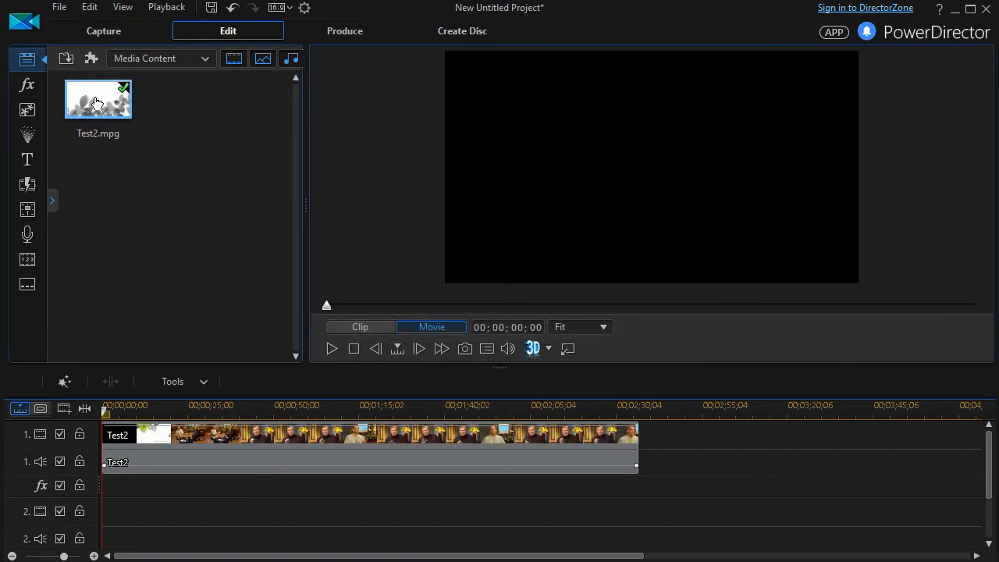
pyautogui.moveTo(104, 109)
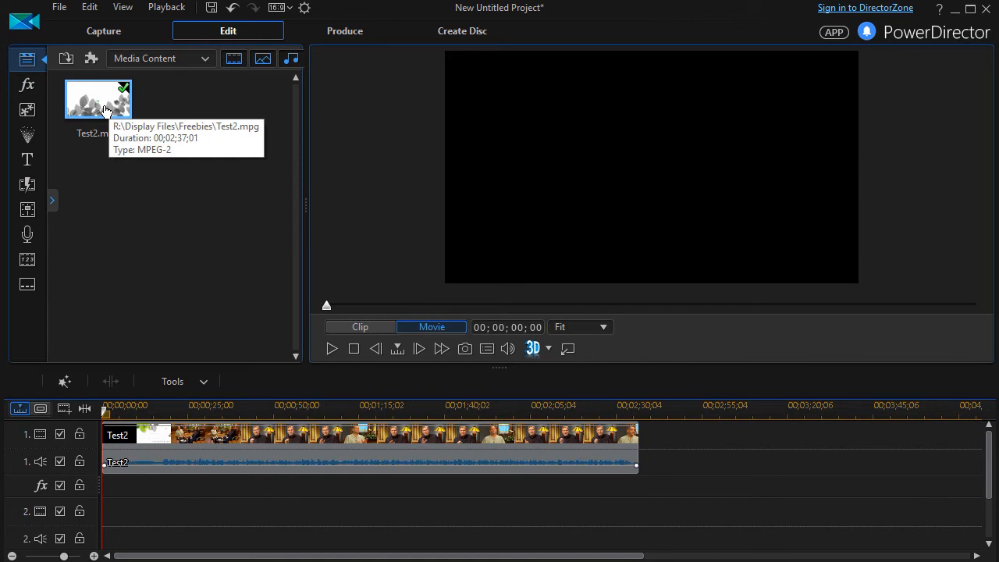
pyautogui.moveTo(131, 125)
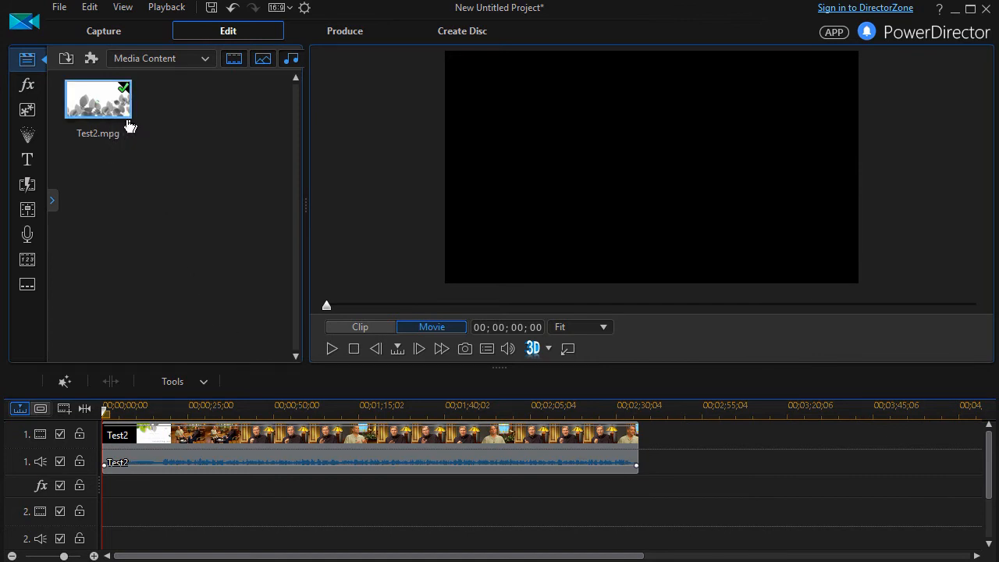
pyautogui.moveTo(340, 445)
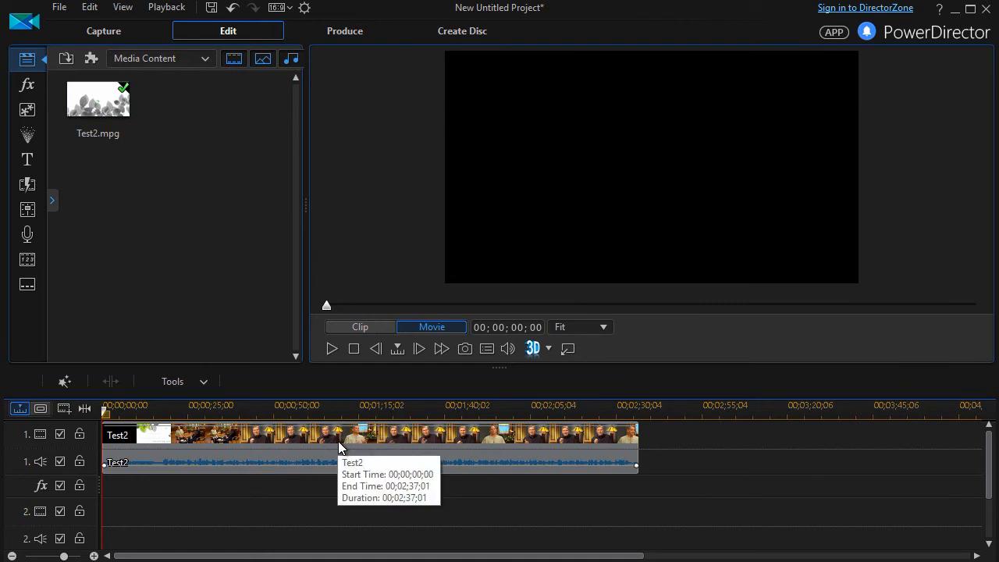
pyautogui.moveTo(422, 451)
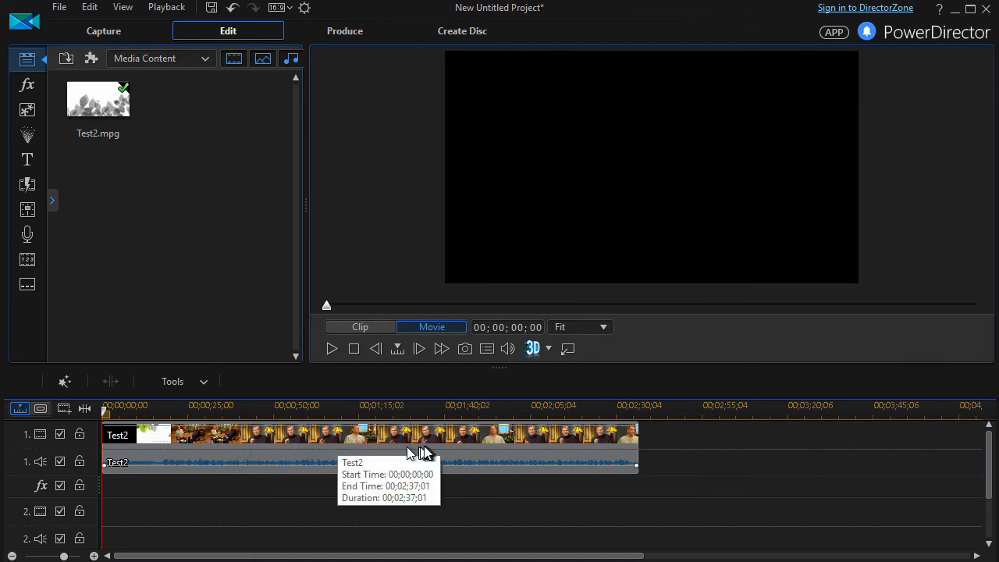
pyautogui.moveTo(425, 451)
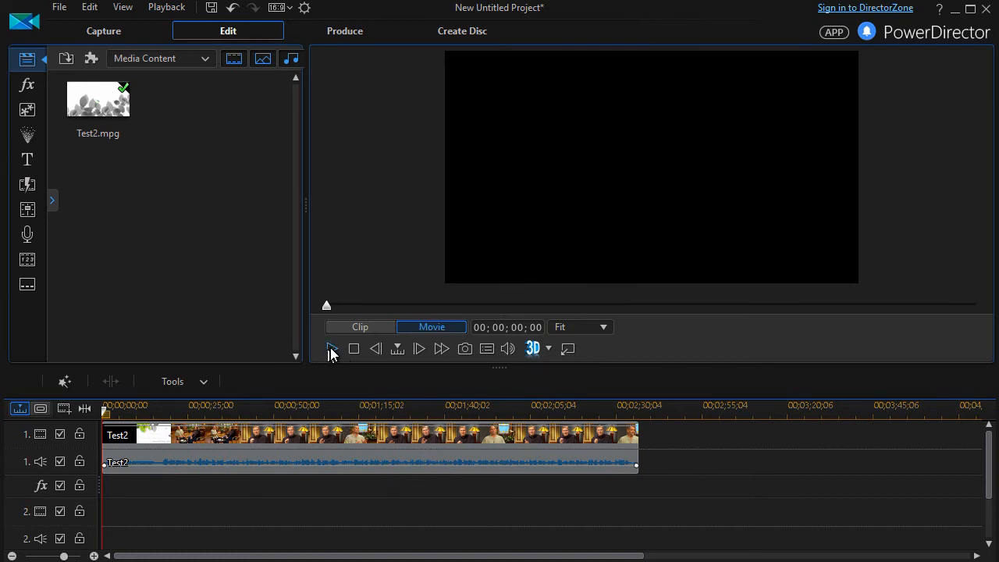
pyautogui.moveTo(331, 350)
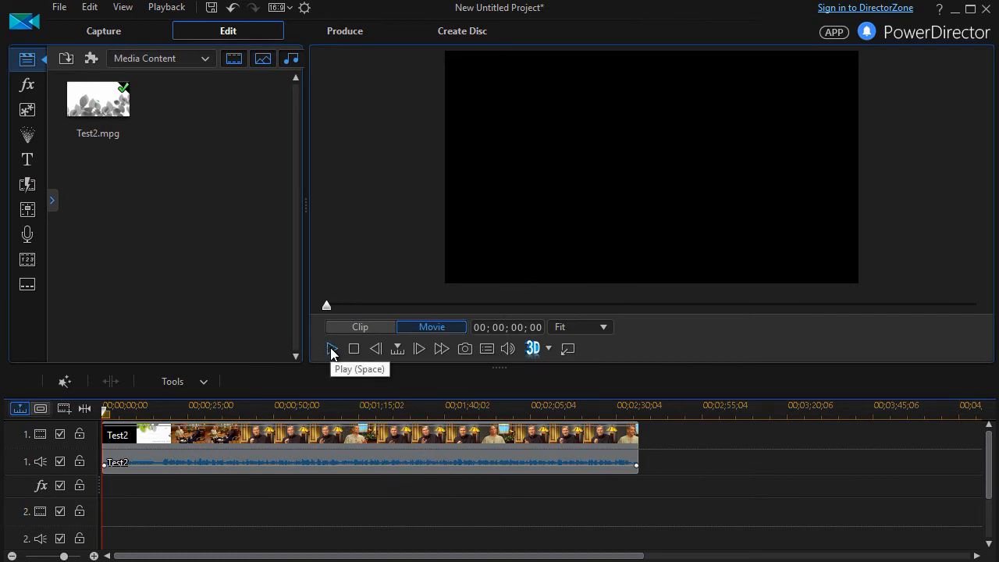
# Play the Test2 timeline in the preview, pausing around 00;00;19;23.
pyautogui.click(332, 349)
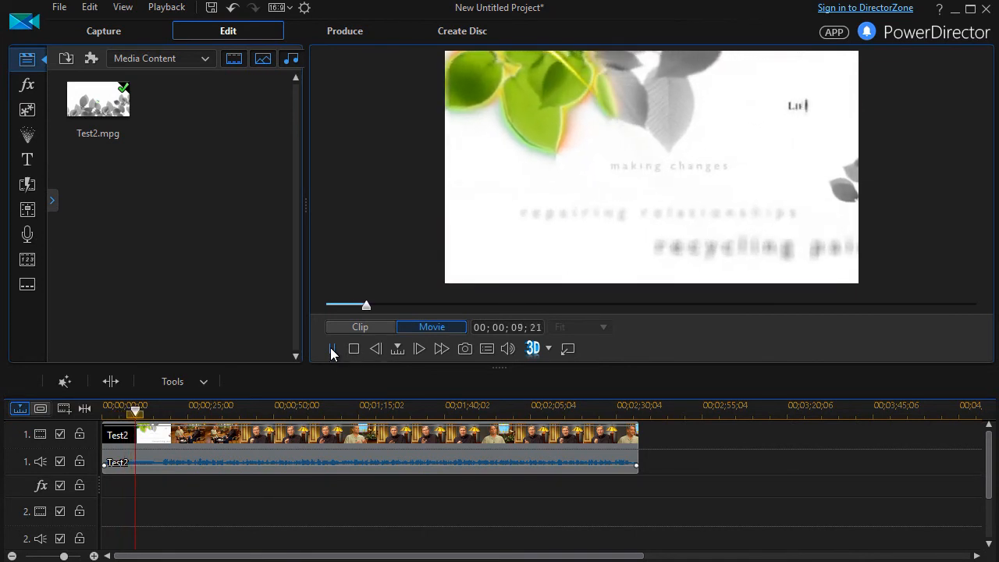
pyautogui.click(418, 349)
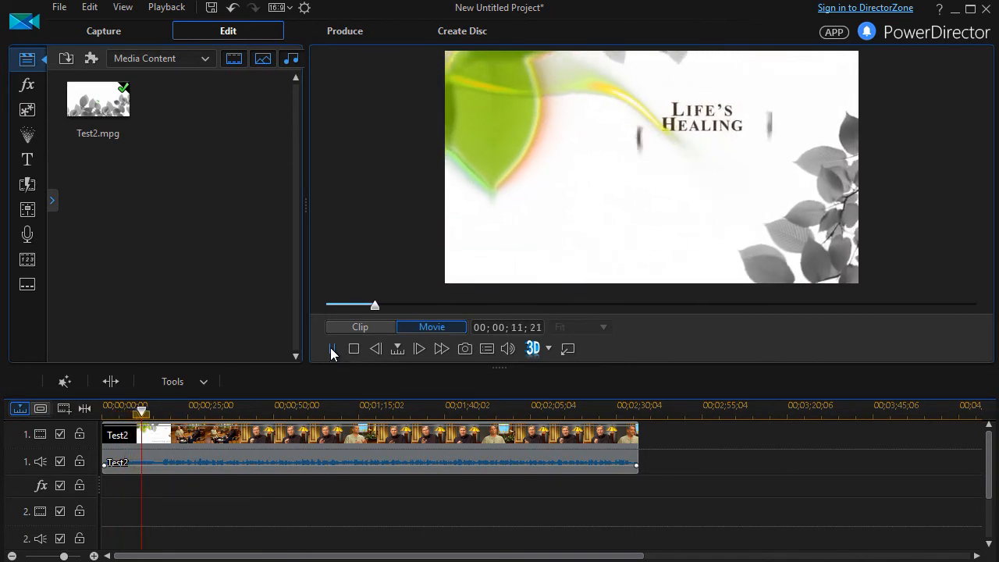
pyautogui.click(418, 348)
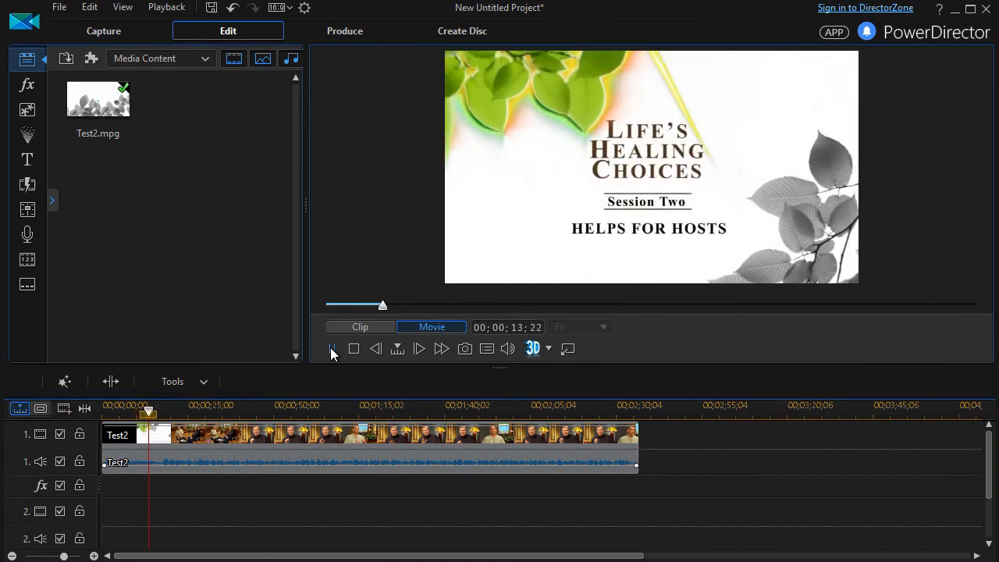
pyautogui.click(418, 349)
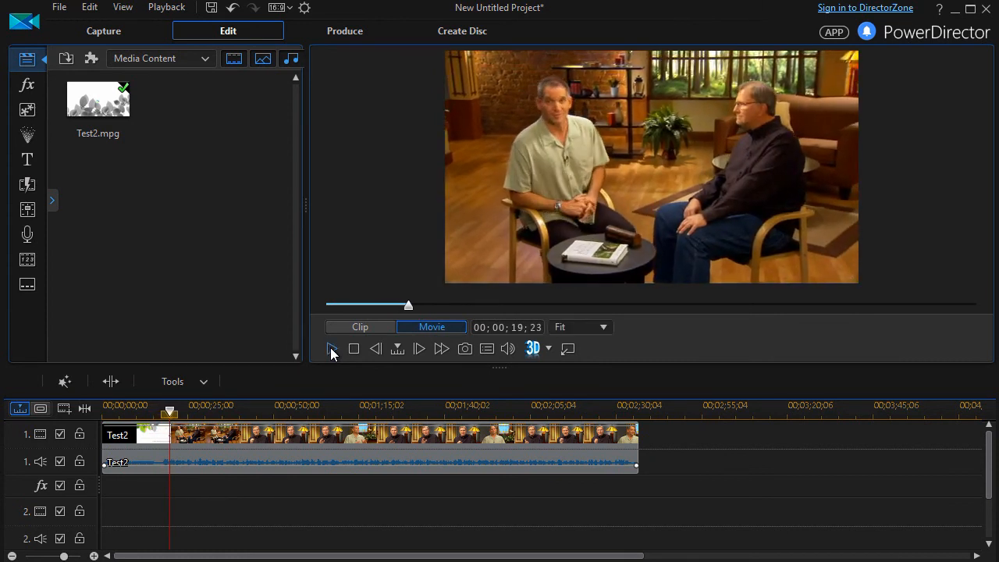
pyautogui.moveTo(331, 349)
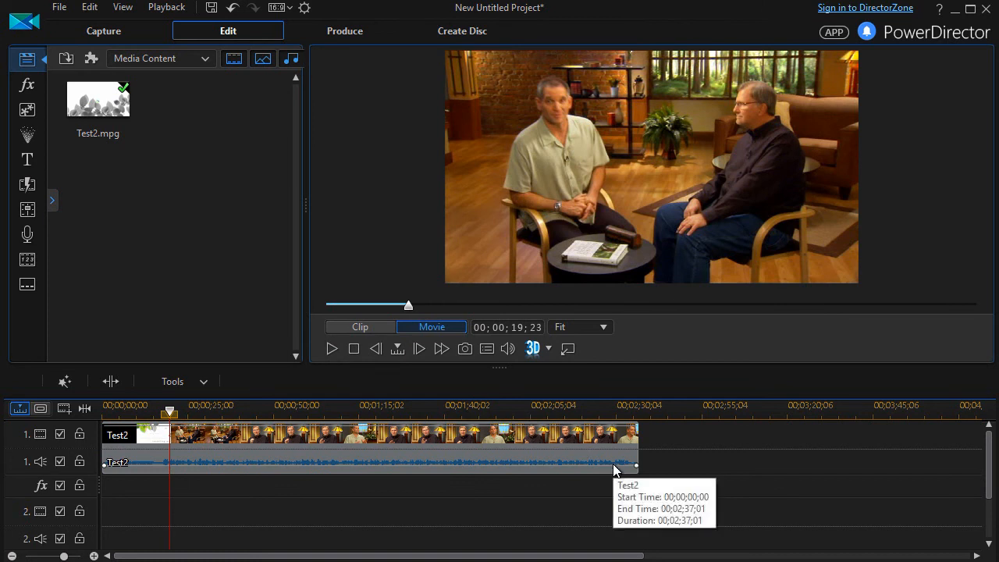
pyautogui.moveTo(689, 433)
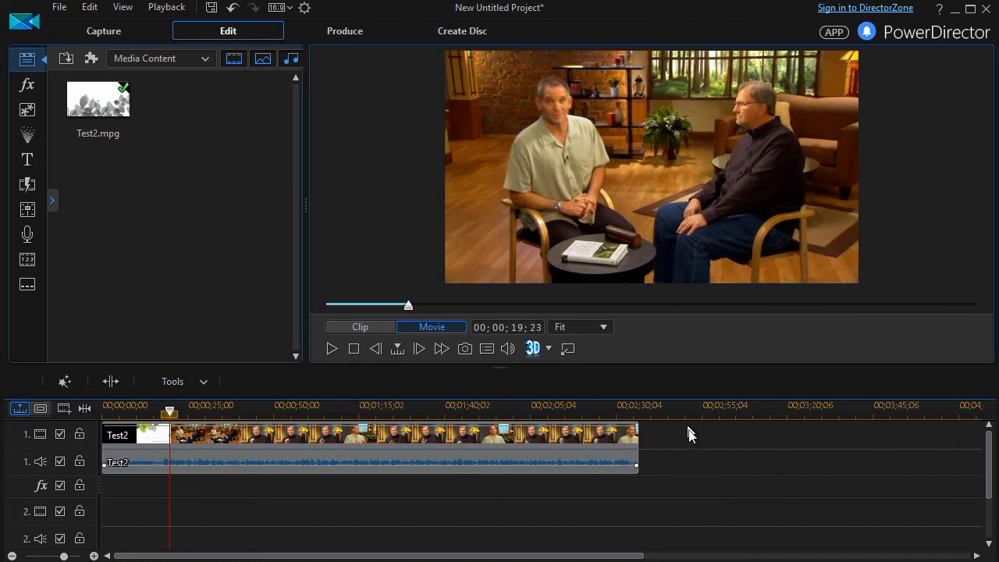
pyautogui.moveTo(694, 453)
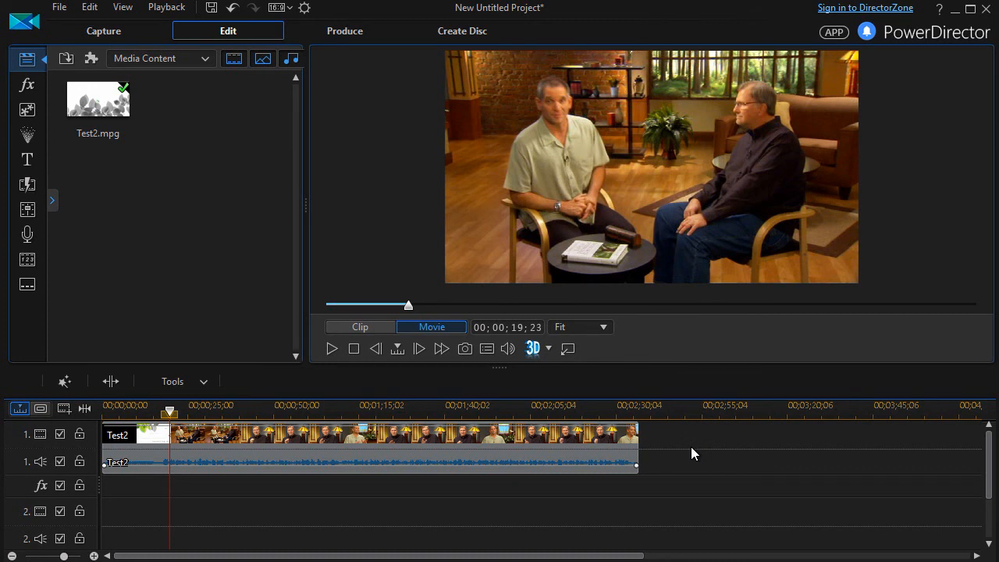
pyautogui.moveTo(956, 283)
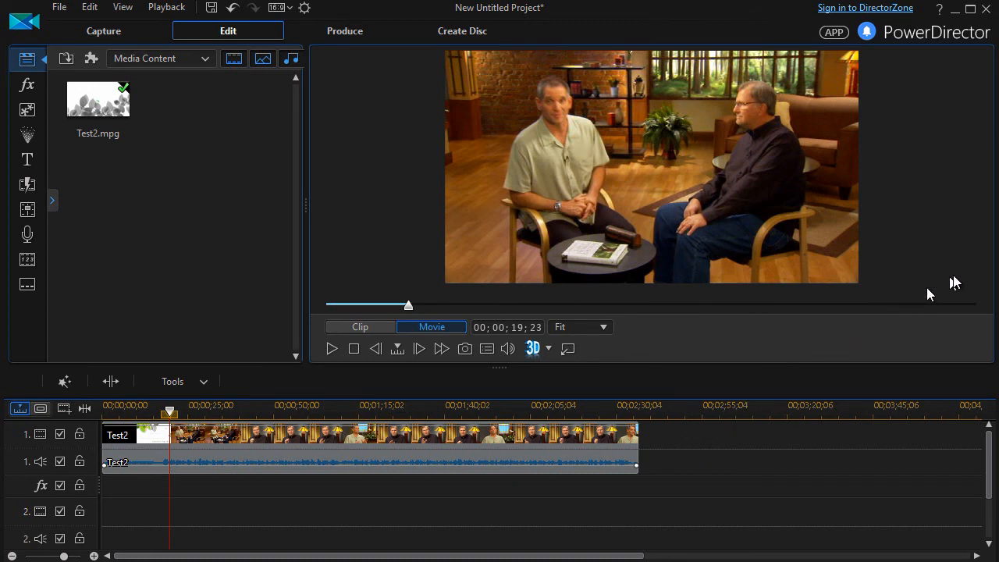
pyautogui.moveTo(937, 248)
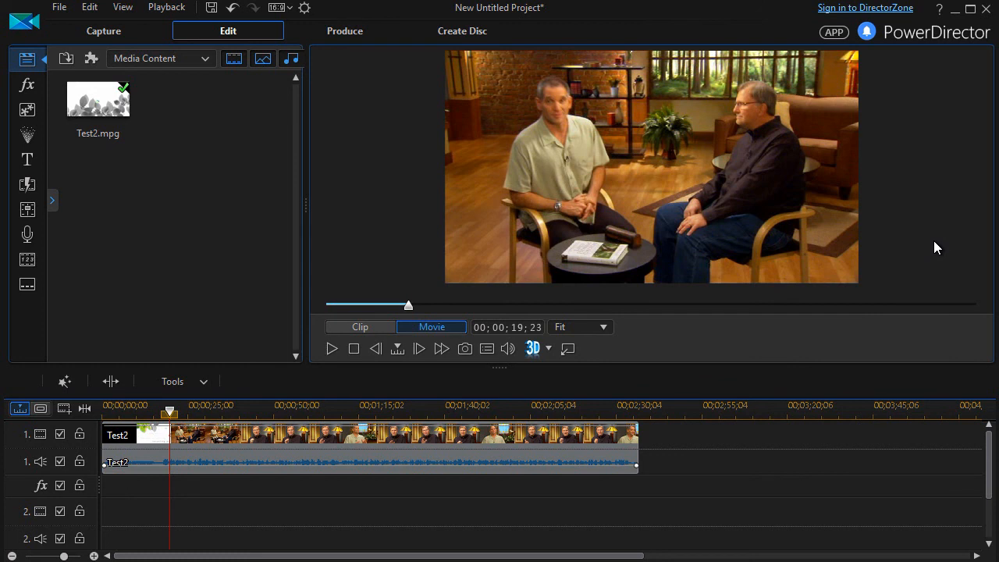
pyautogui.moveTo(925, 98)
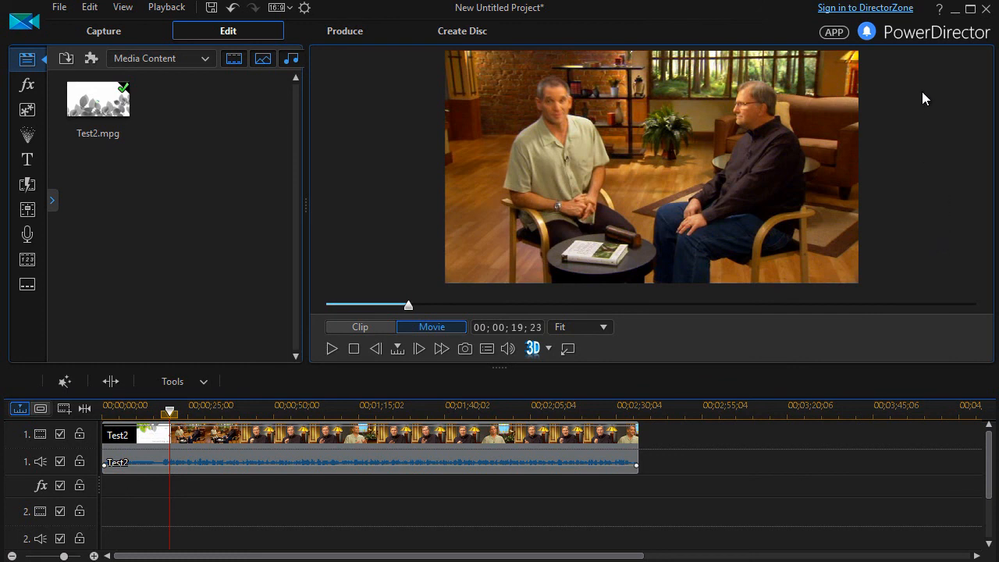